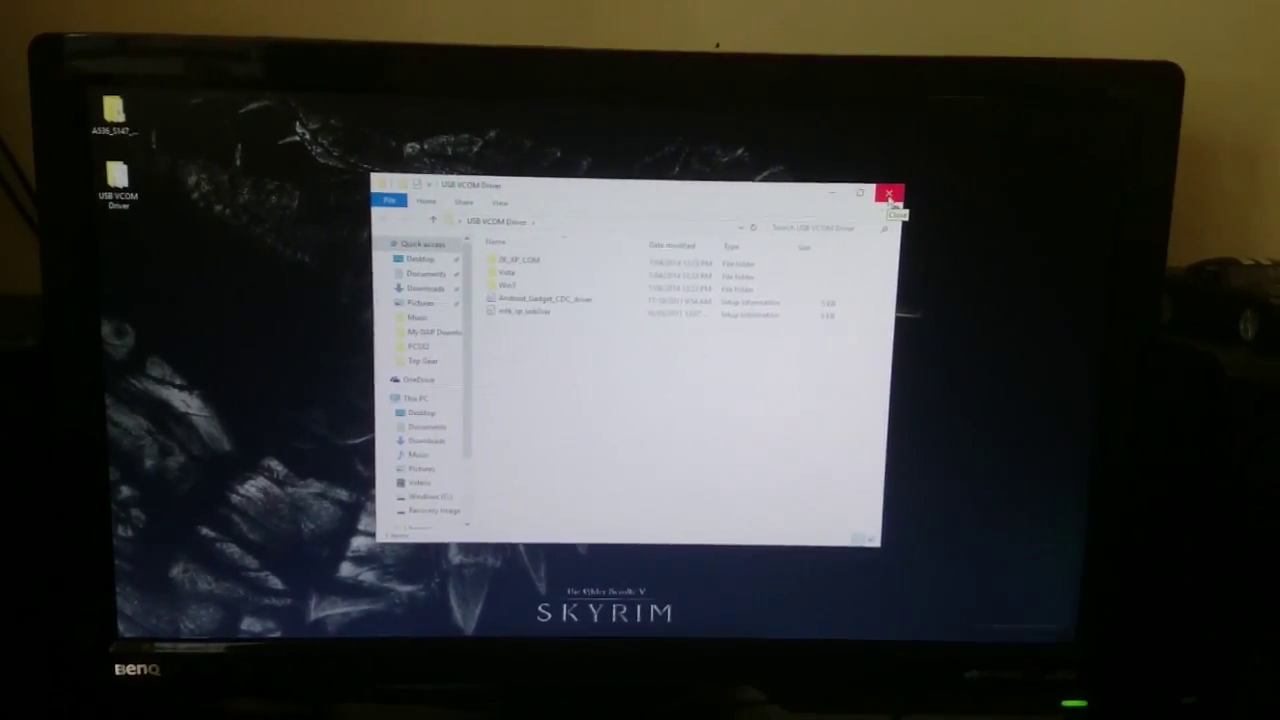
Step: Close the USB VCOM Driver folder and bring up Device Manager
{"action": "left_click", "coordinate": [888, 193]}
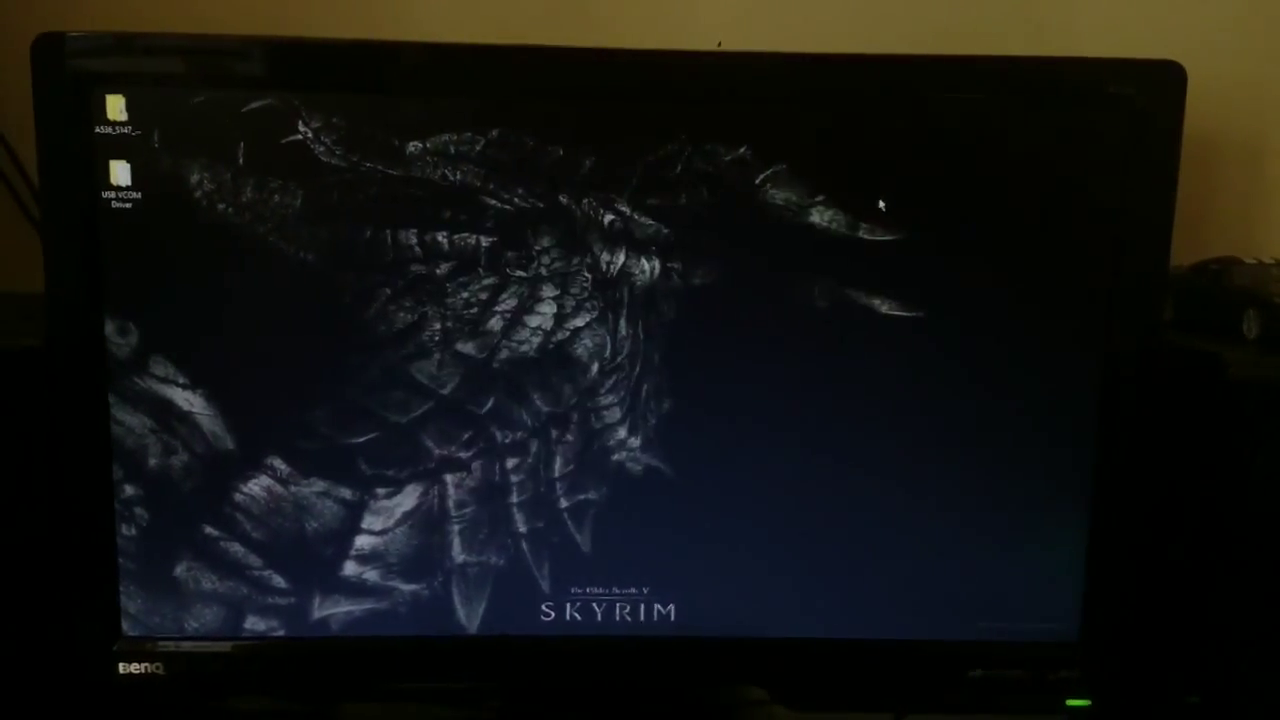
{"action": "left_click", "coordinate": [140, 631]}
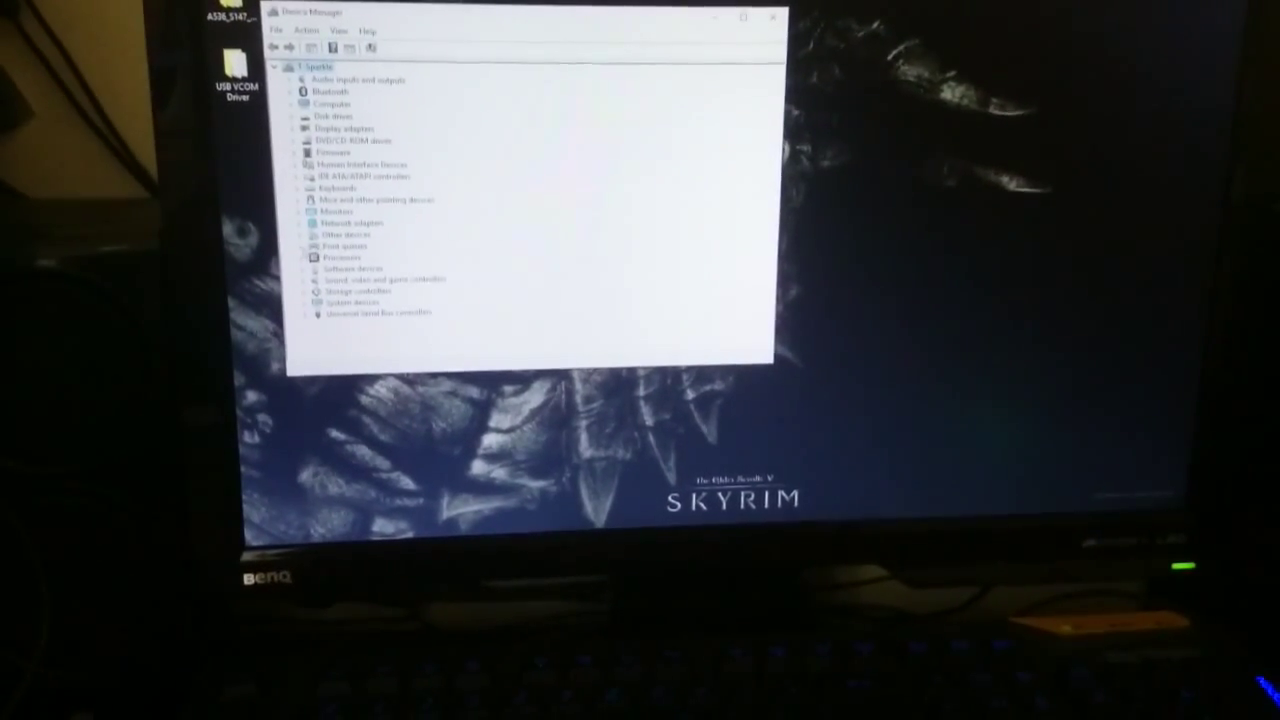
{"action": "left_click", "coordinate": [295, 234]}
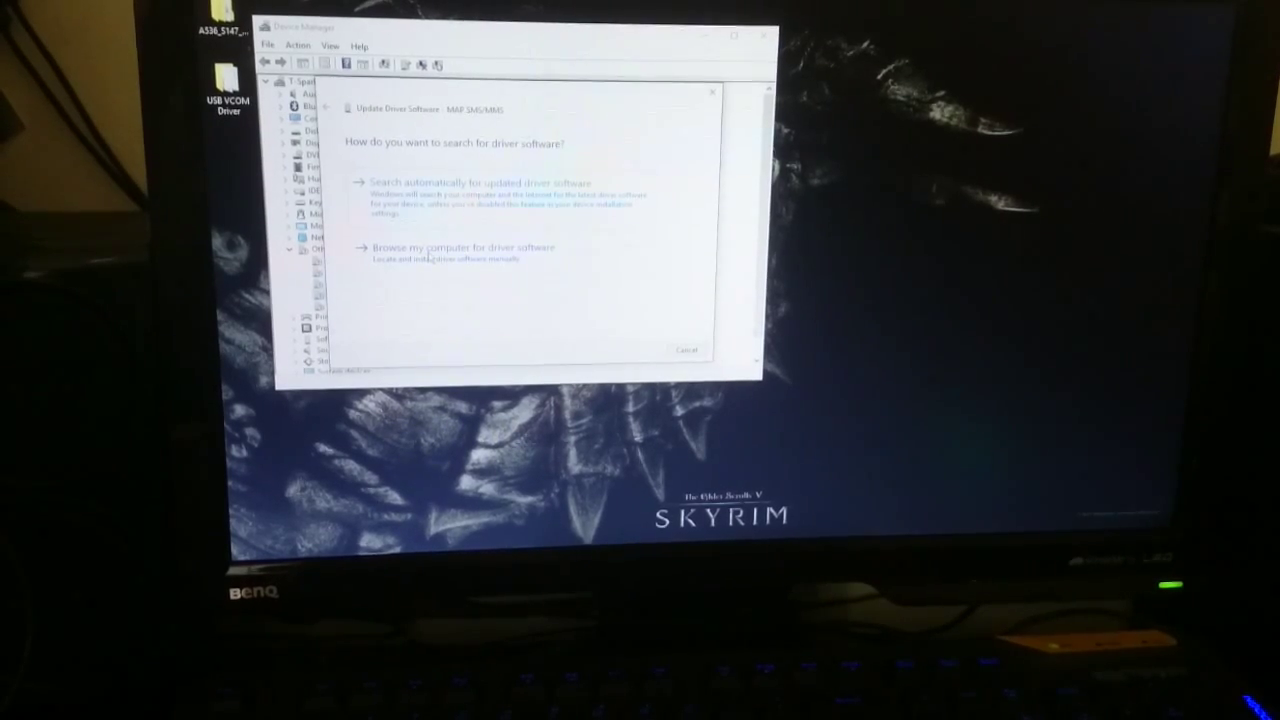
{"action": "left_click", "coordinate": [450, 248]}
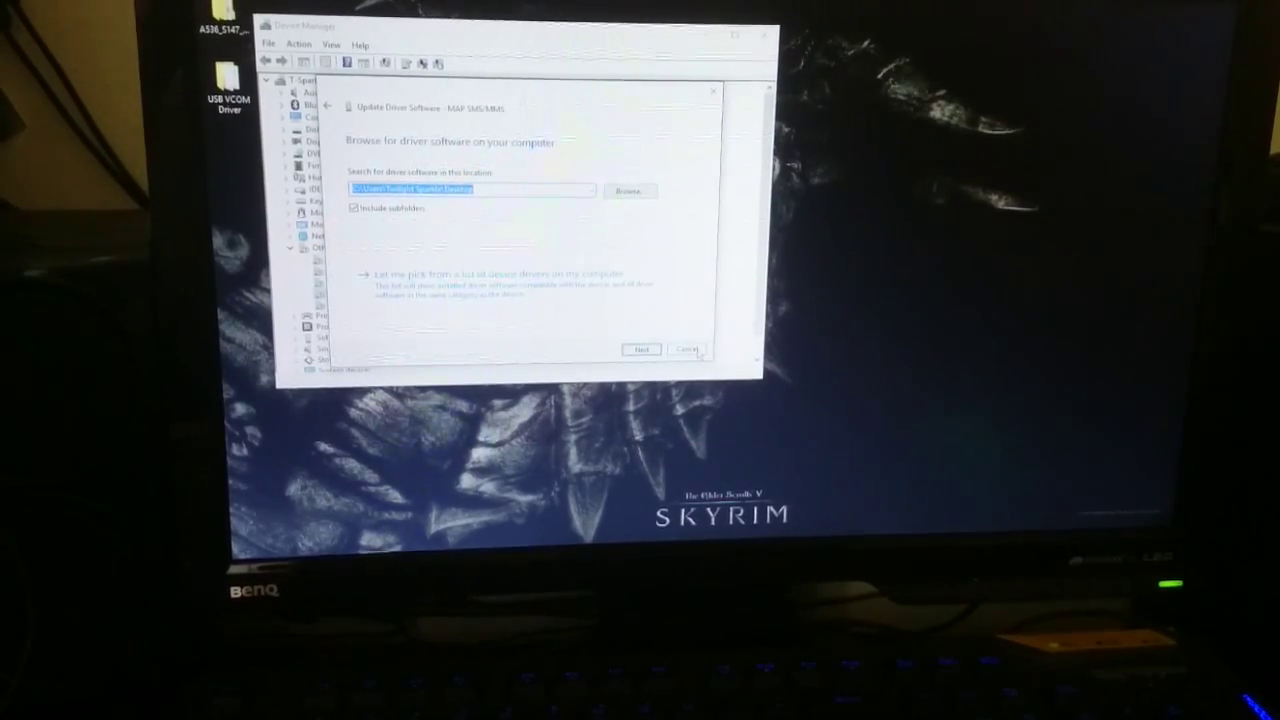
{"action": "left_click", "coordinate": [686, 349]}
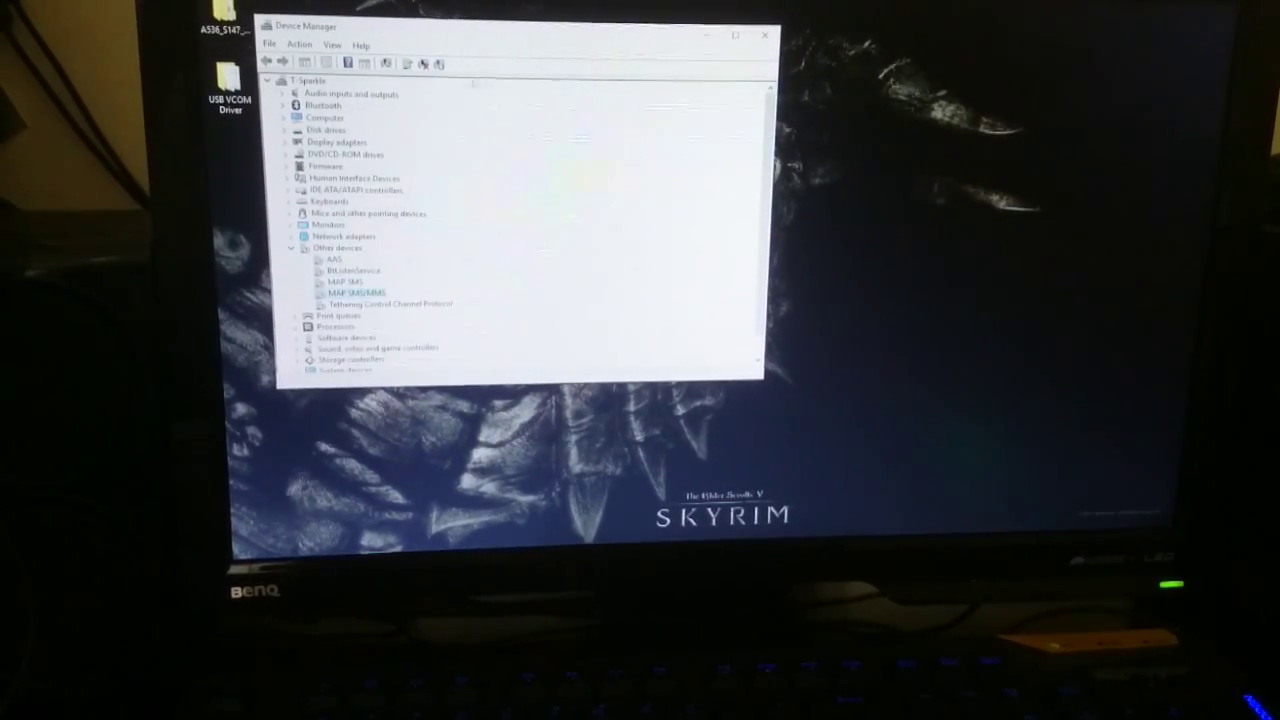
Step: Launch flash_tool.exe from the SP_Flash_Tool_v5.1352.01 folder in the A536 firmware package
{"action": "left_click", "coordinate": [765, 34]}
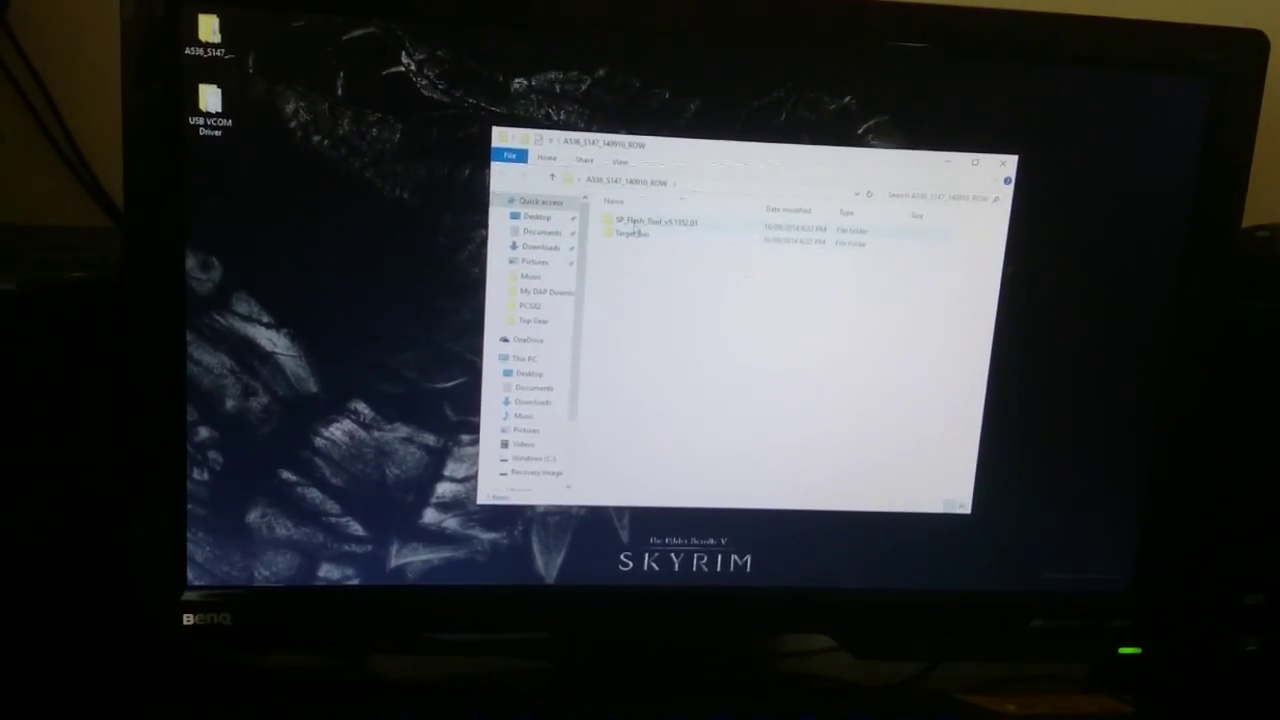
{"action": "double_click", "coordinate": [650, 222]}
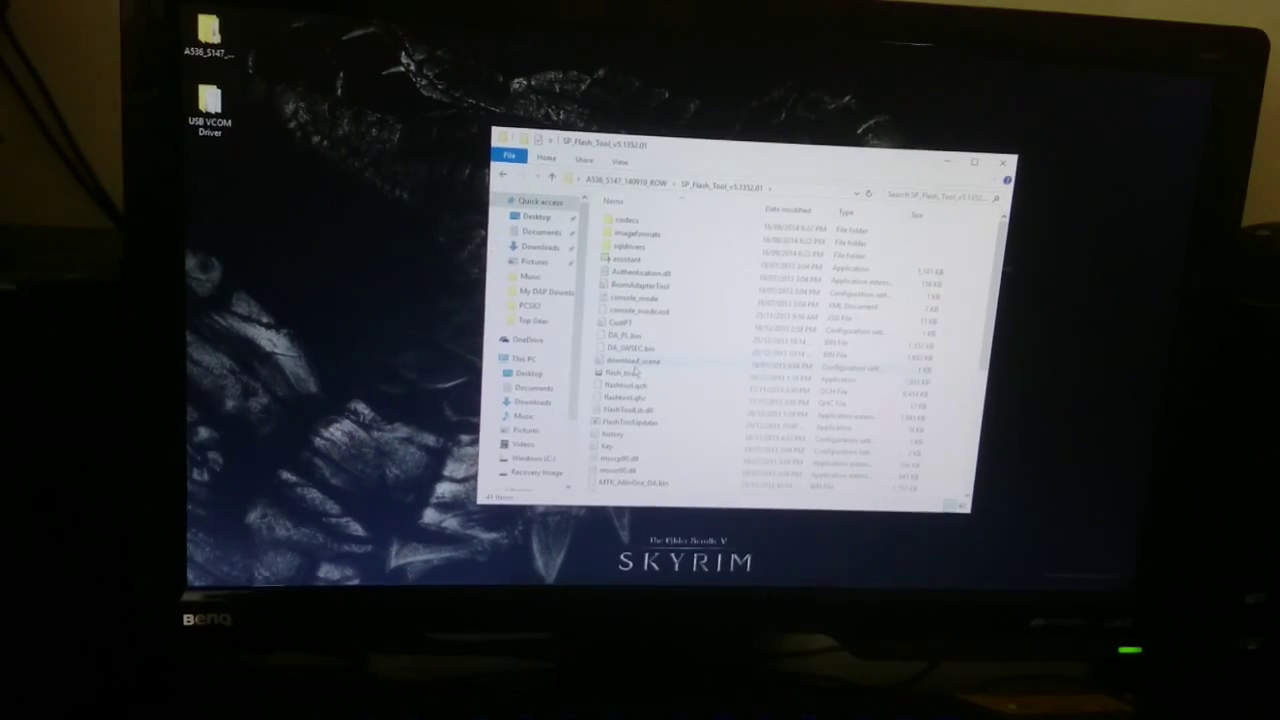
{"action": "double_click", "coordinate": [618, 370]}
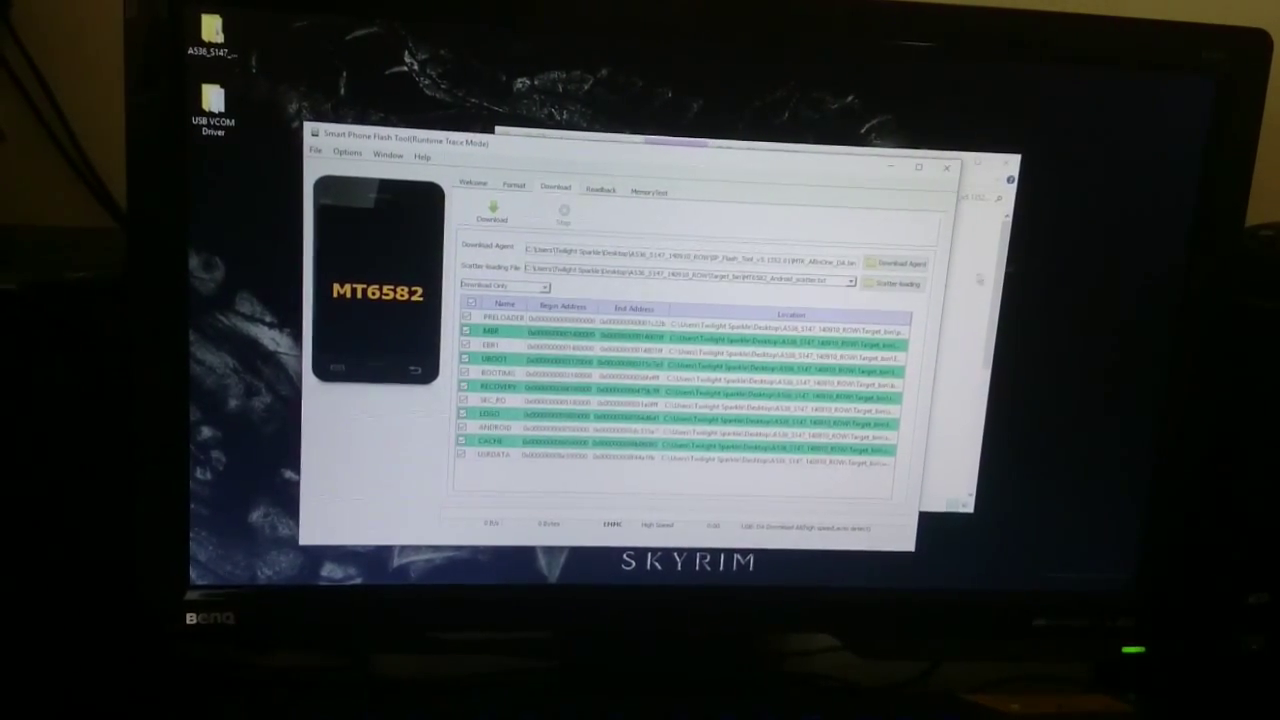
Step: Load MT6582_Android_scatter.txt from the Target_bin folder via Scatter-loading
{"action": "left_click", "coordinate": [895, 283]}
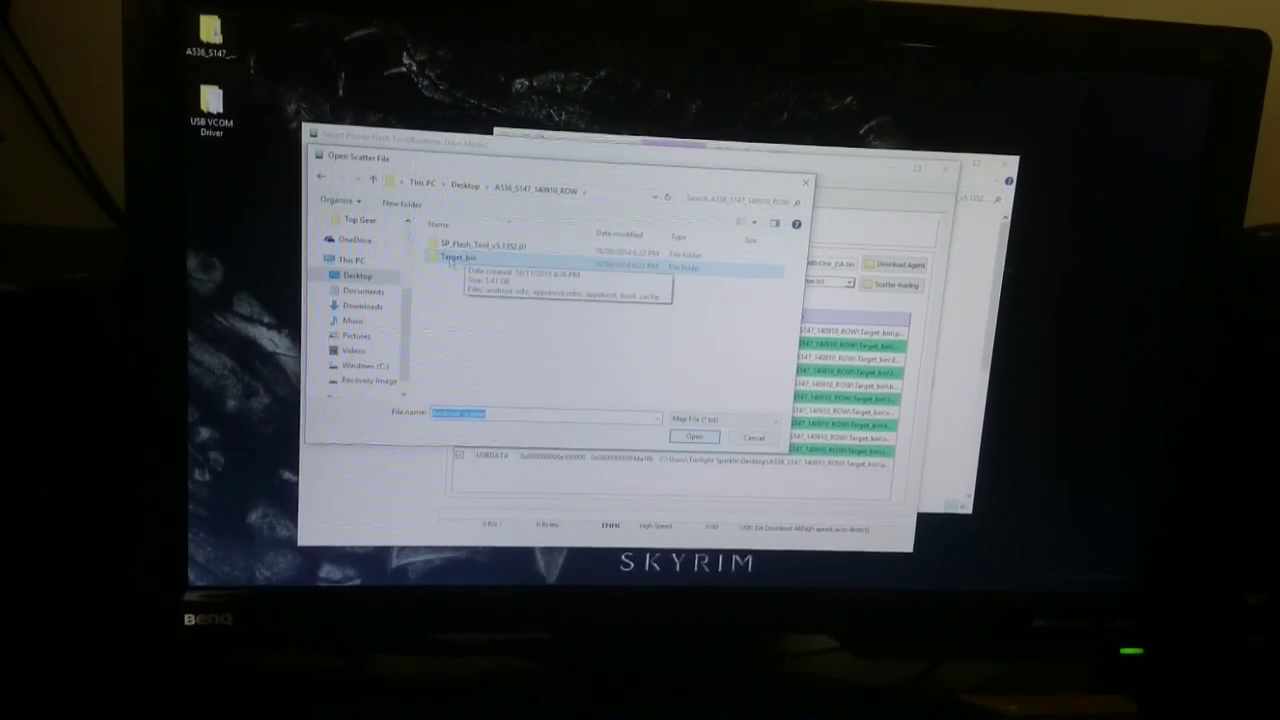
{"action": "left_click", "coordinate": [693, 437]}
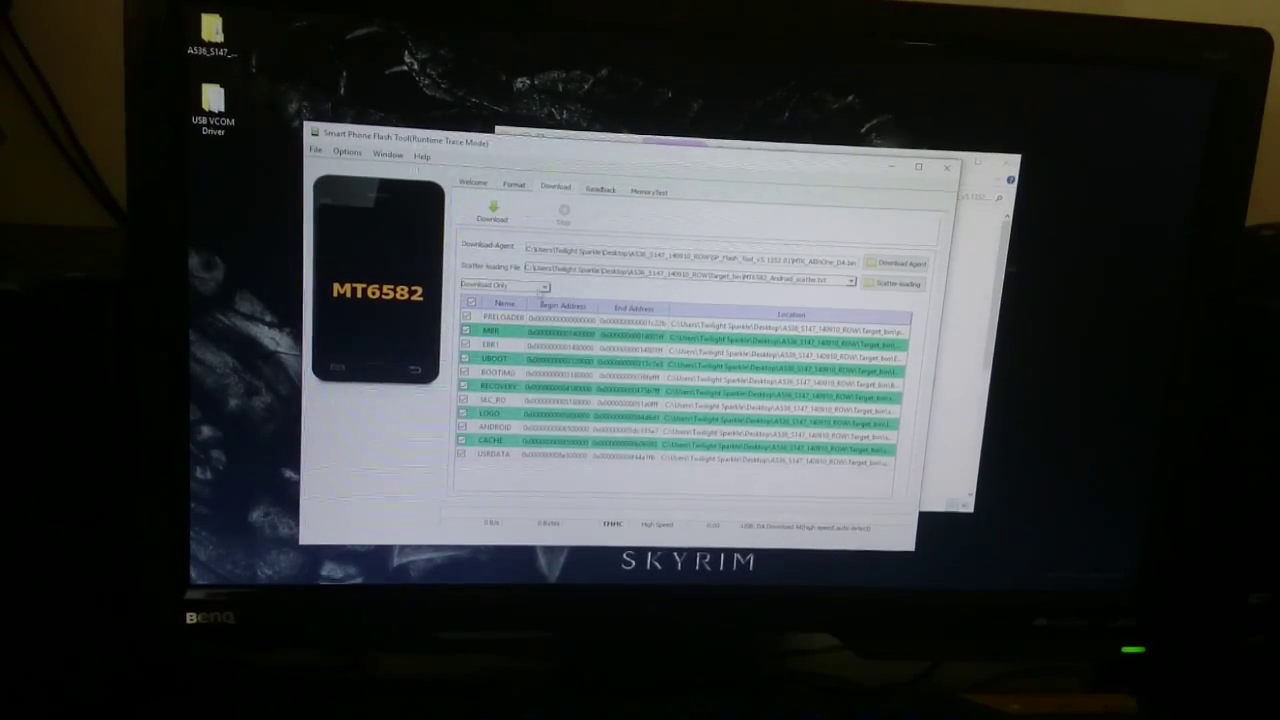
{"action": "left_click", "coordinate": [347, 155]}
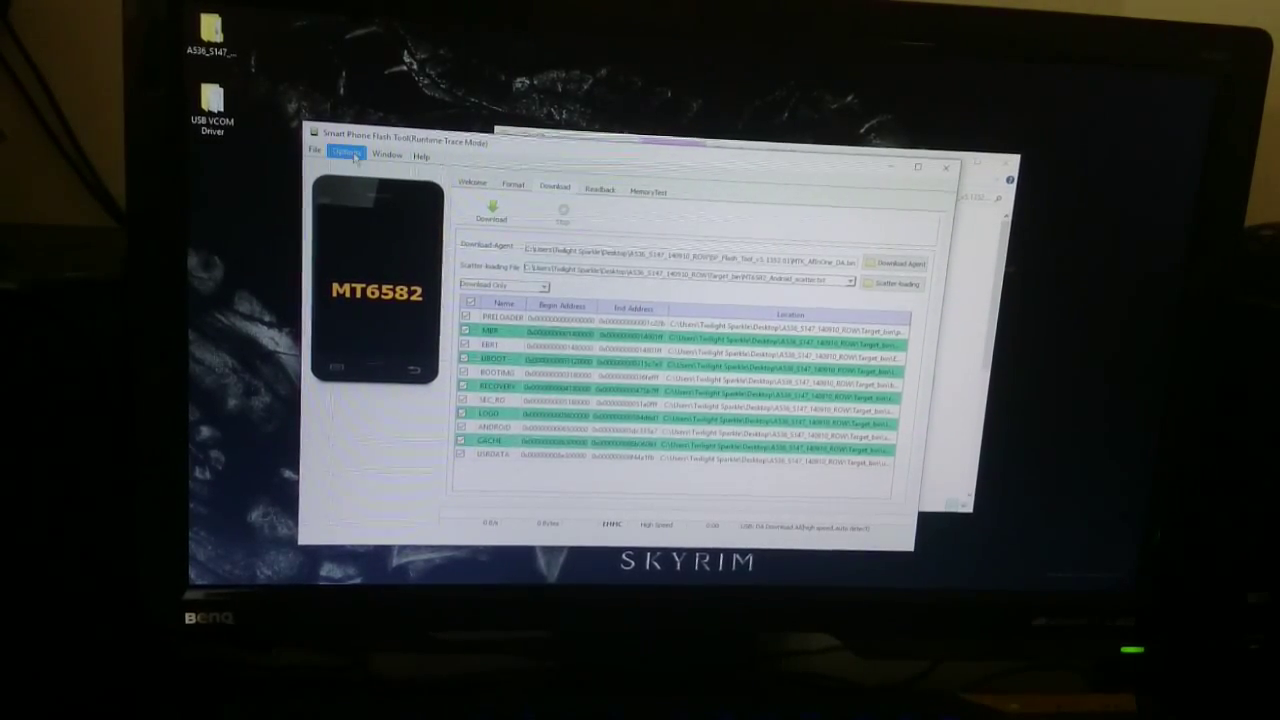
{"action": "left_click", "coordinate": [346, 156]}
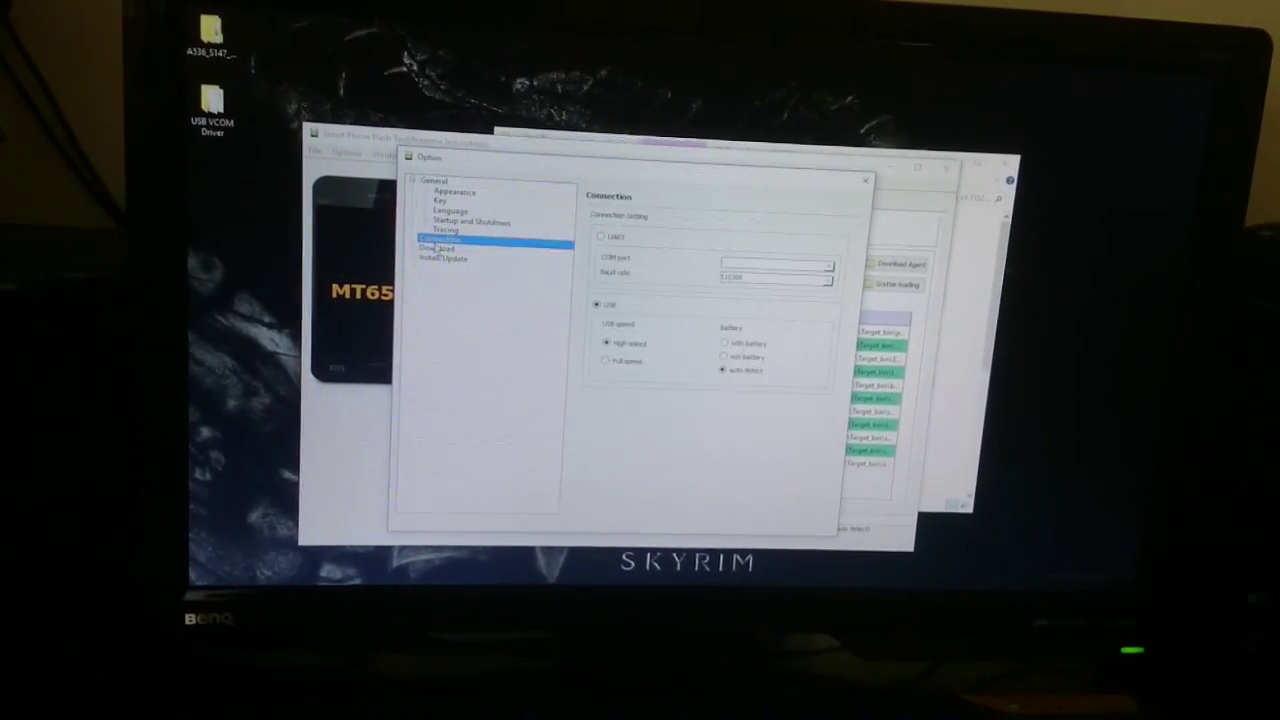
{"action": "left_click", "coordinate": [437, 248]}
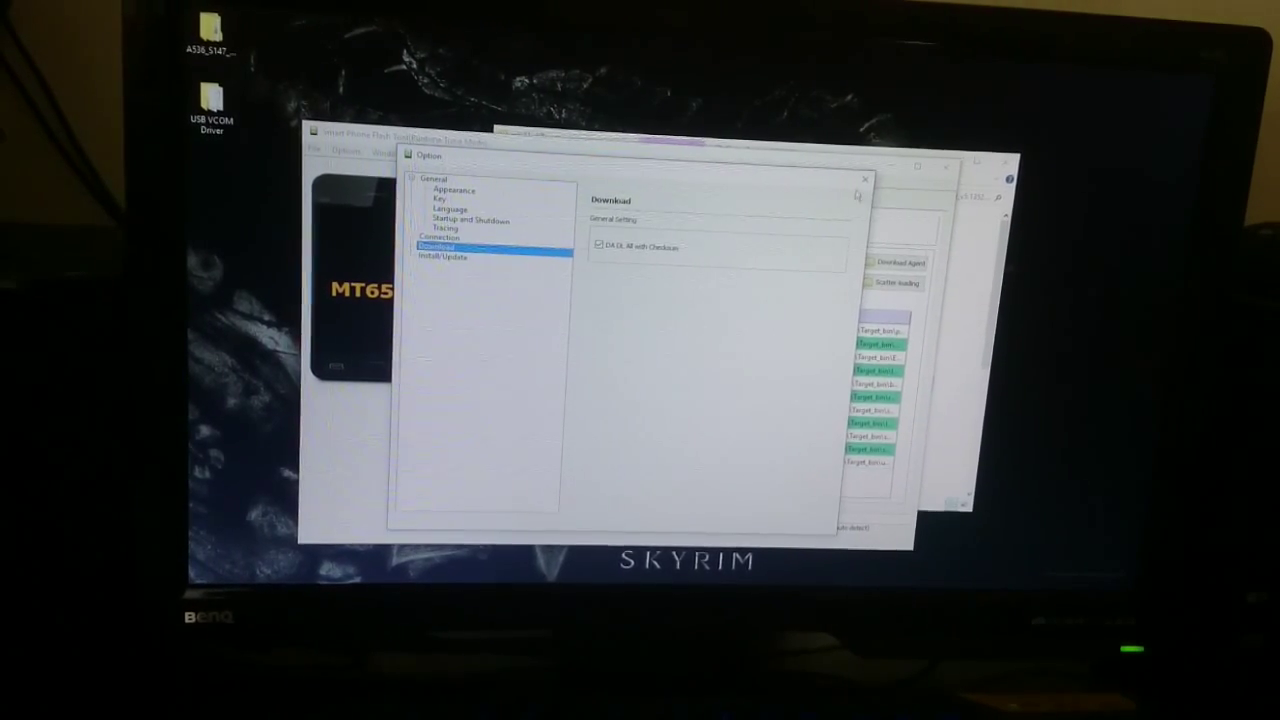
{"action": "left_click", "coordinate": [865, 180]}
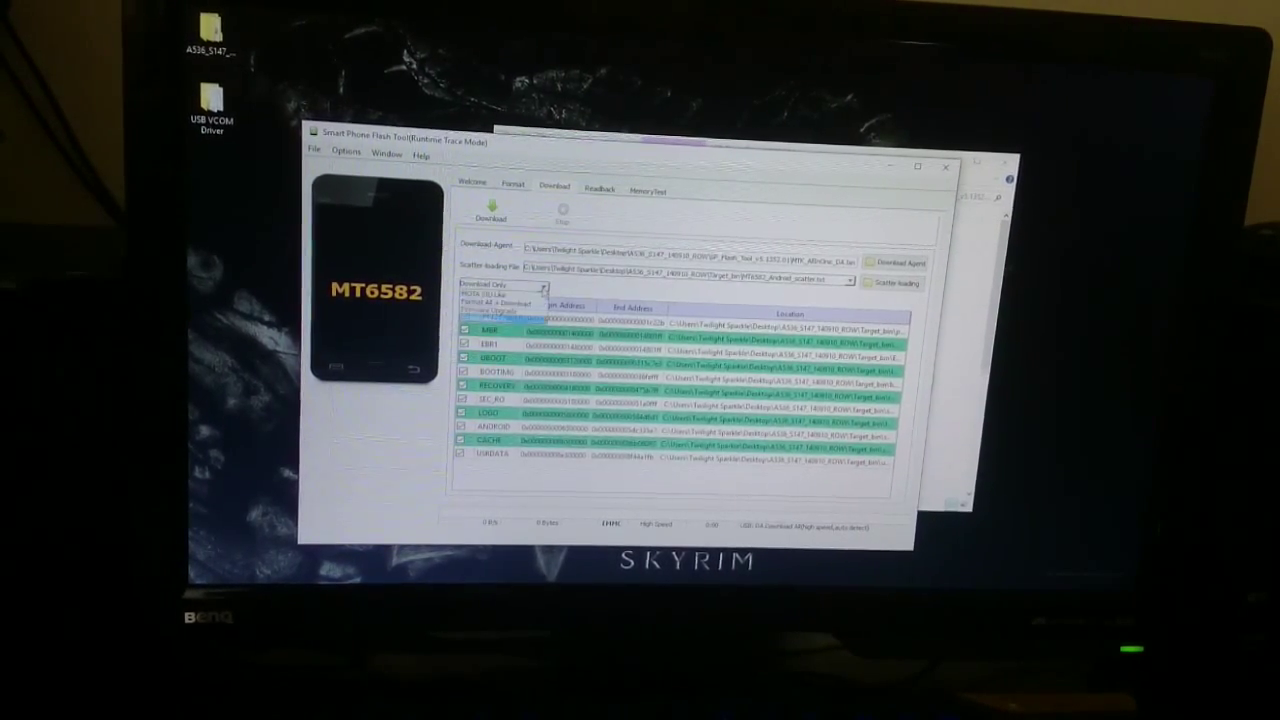
Step: Choose Firmware Upgrade mode and start the Download to flash the connected phone
{"action": "left_click", "coordinate": [505, 289]}
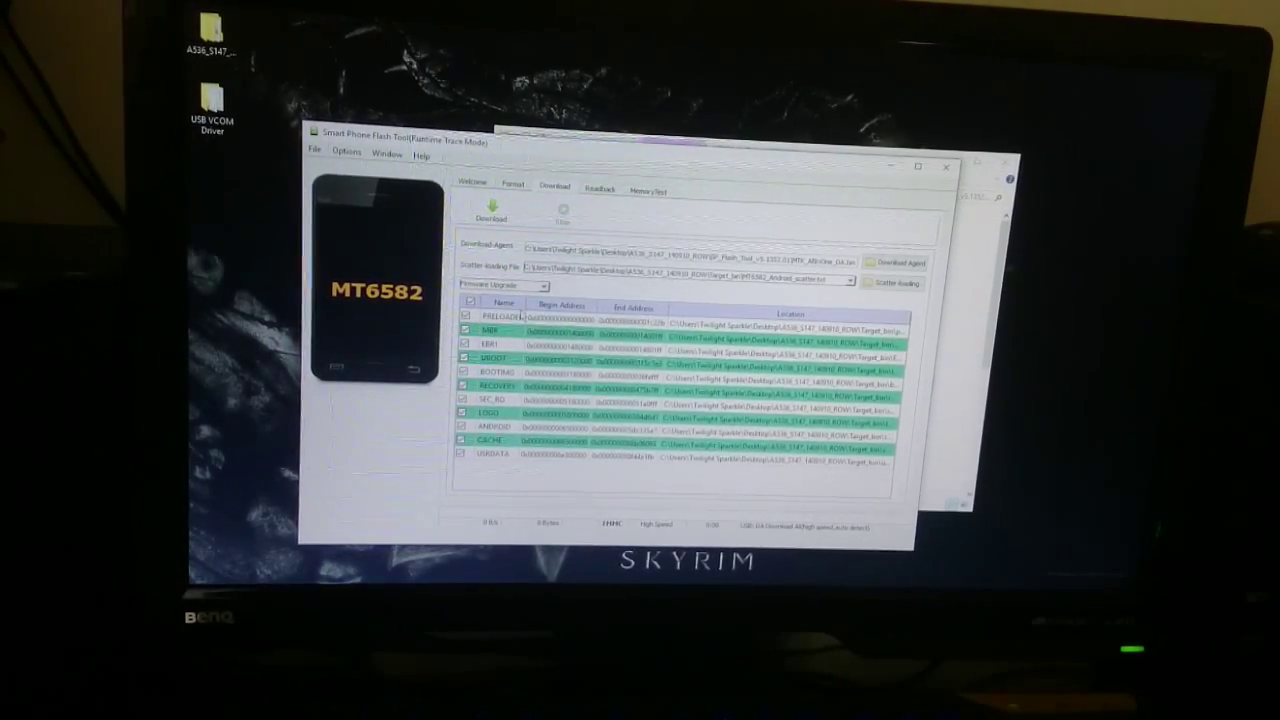
{"action": "left_click", "coordinate": [489, 213]}
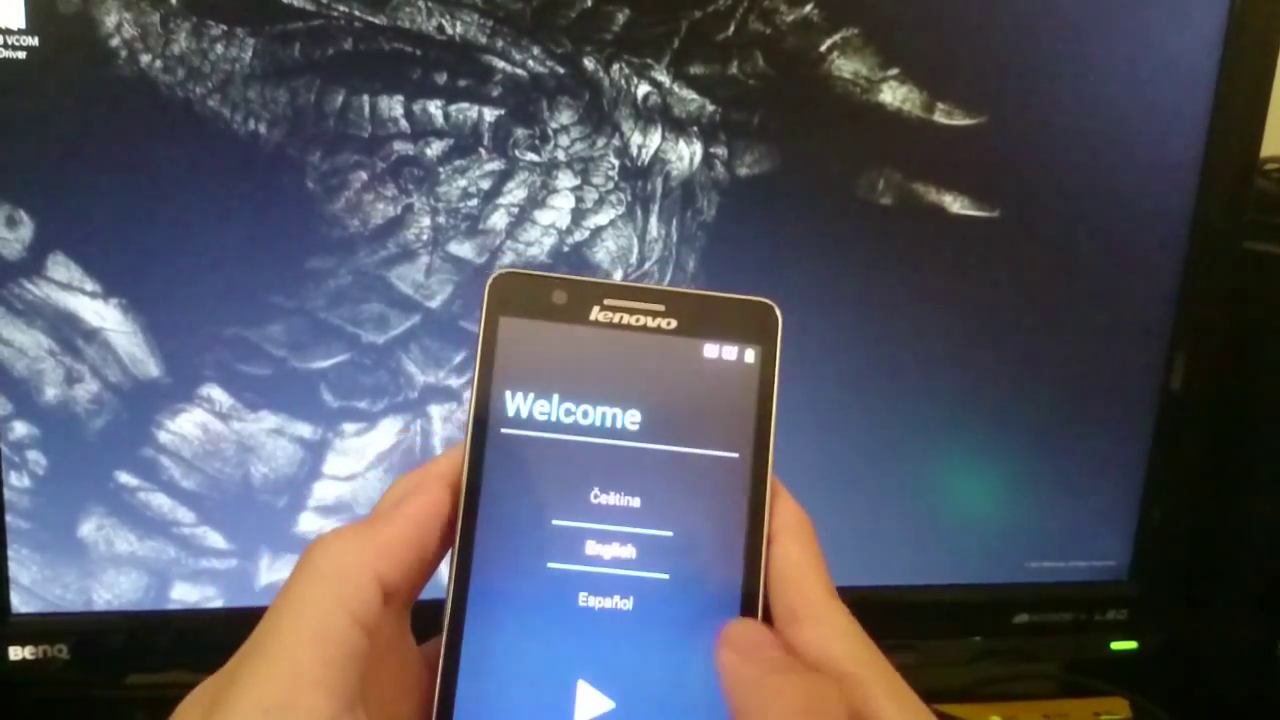
Step: Advance past the Android Welcome language screen to the Insert SIM card step
{"action": "left_click", "coordinate": [610, 690]}
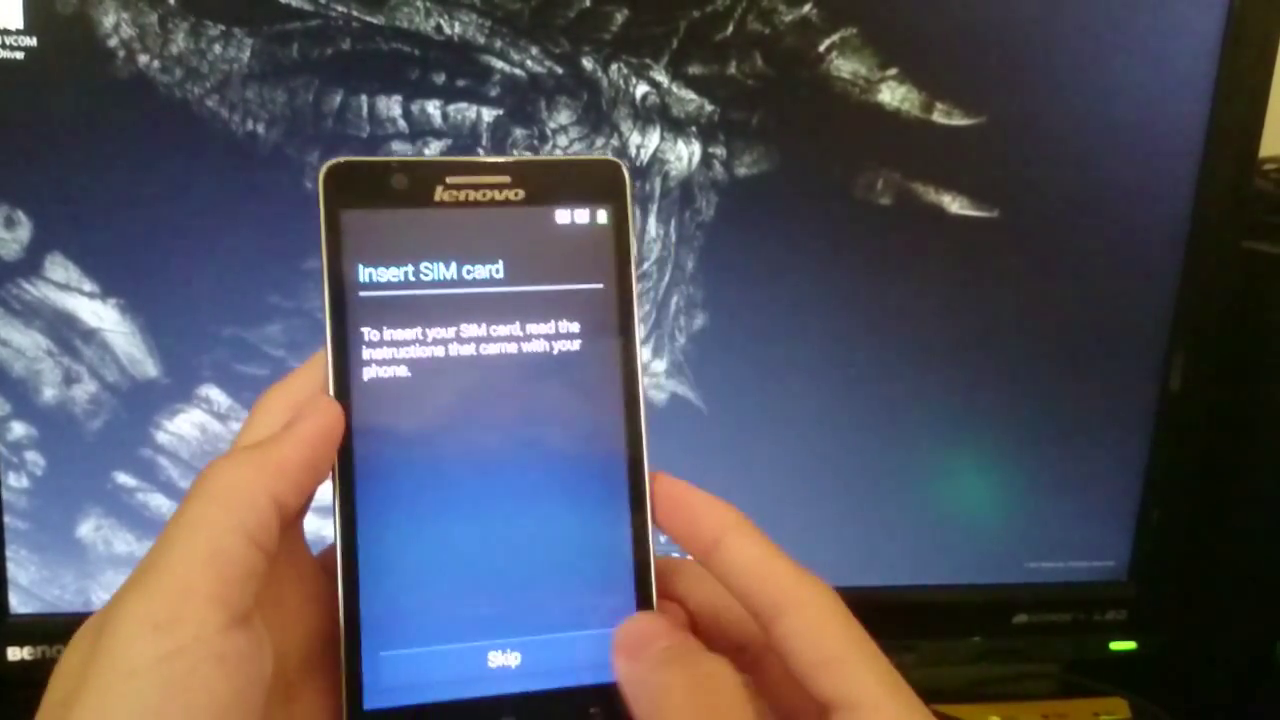